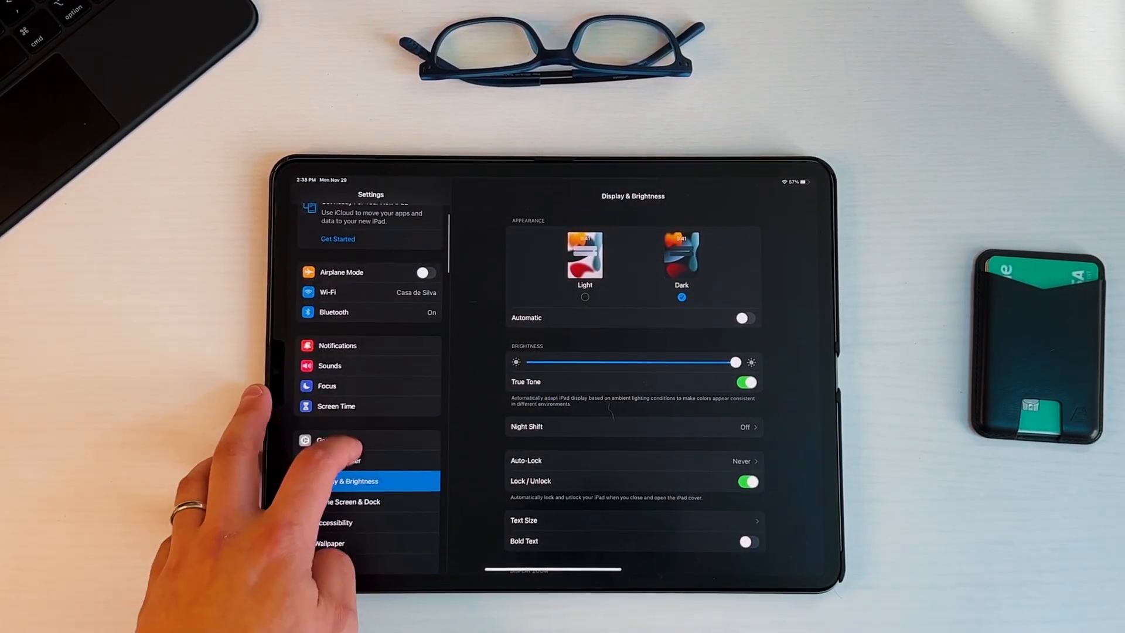
Leave Display & Brightness settings and return to the widget home screen
{"action": "left_click", "coordinate": [326, 440]}
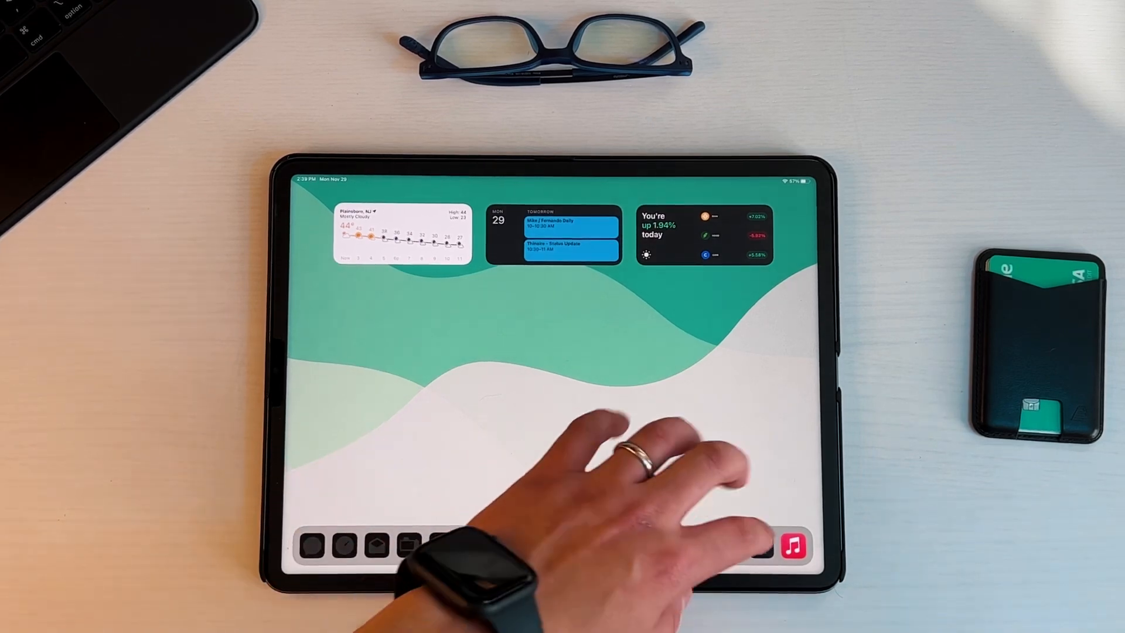
Open Apple Music from the Dock and list the library by Composers
{"action": "left_click", "coordinate": [793, 547]}
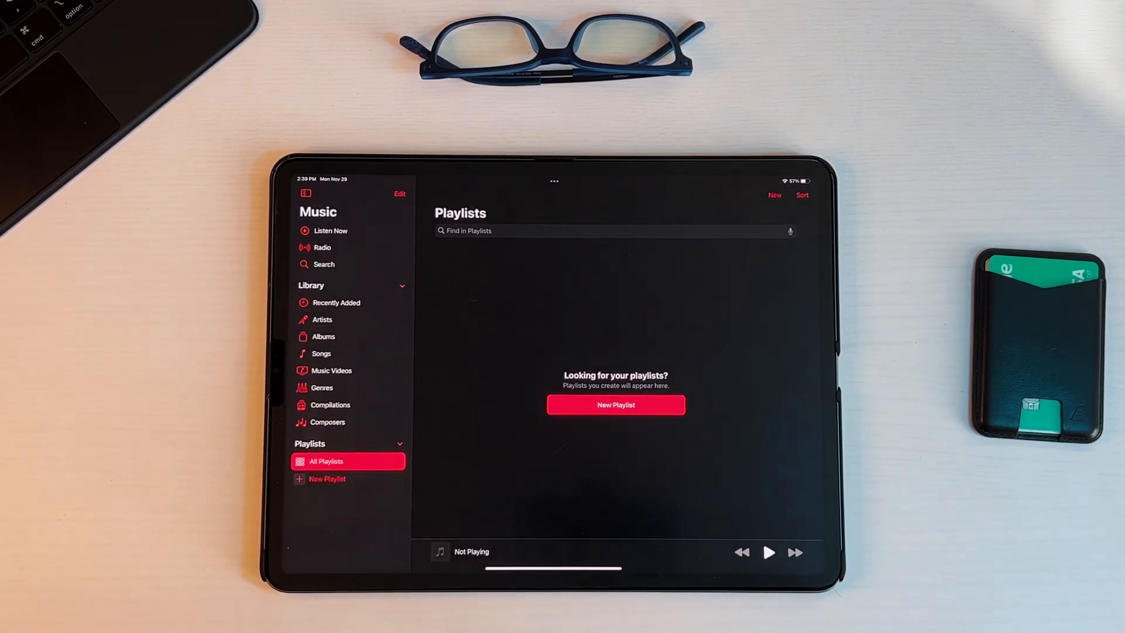
{"action": "left_click", "coordinate": [328, 421]}
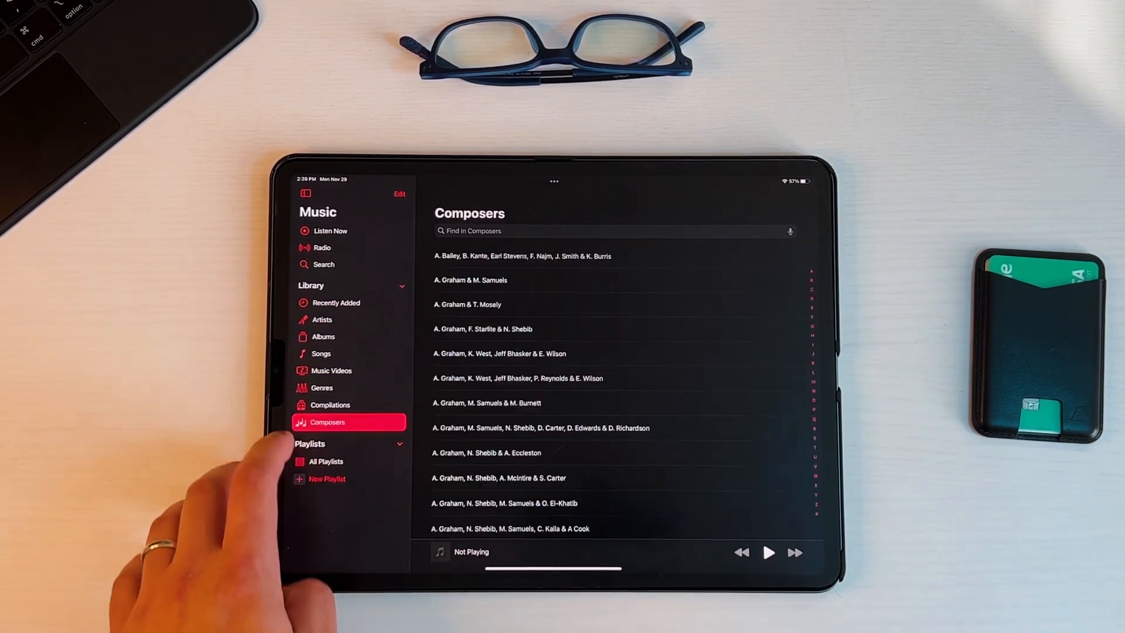
{"action": "left_click", "coordinate": [326, 460]}
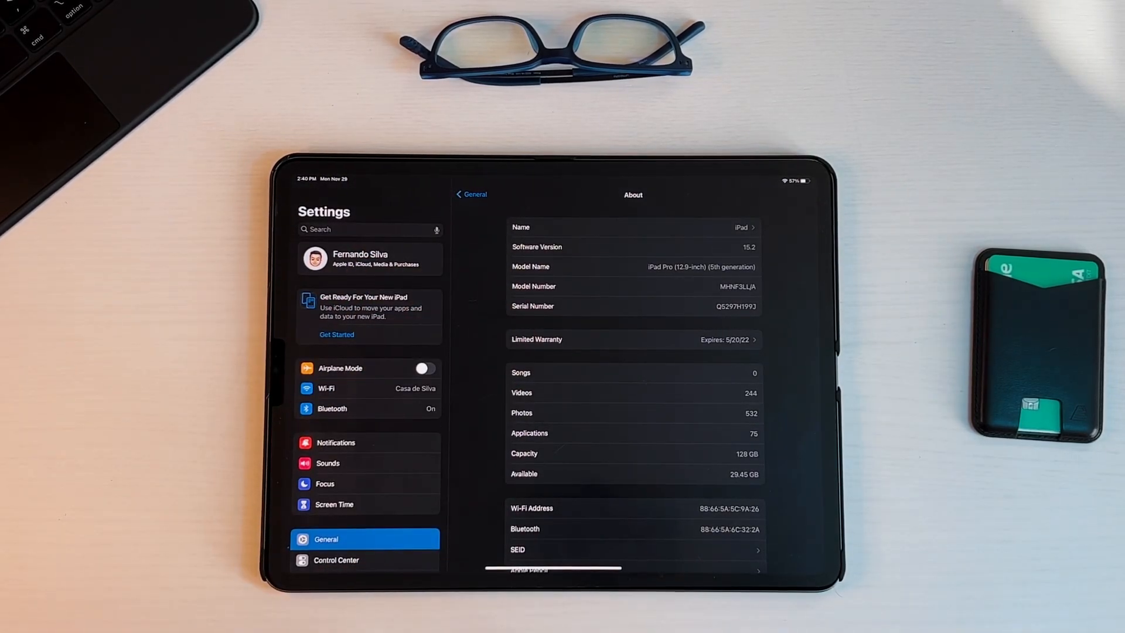
Show the About page reporting iPadOS 15.2 on the iPad Pro 12.9-inch
{"action": "left_click", "coordinate": [327, 388]}
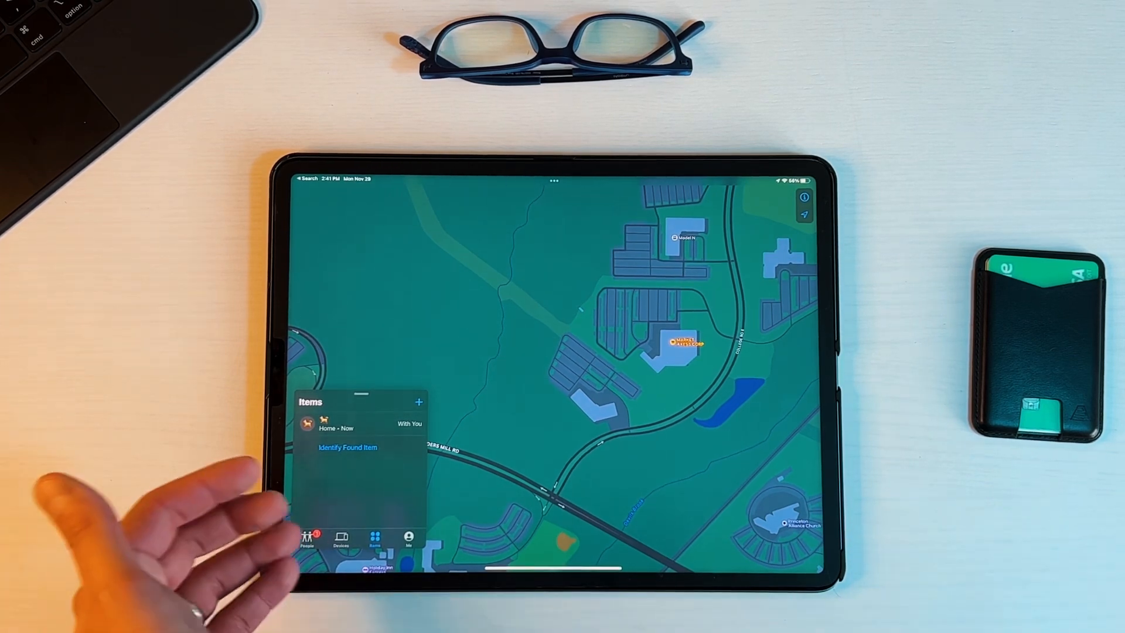
Show Find My's Items tab listing the one item at Home
{"action": "left_click", "coordinate": [348, 447]}
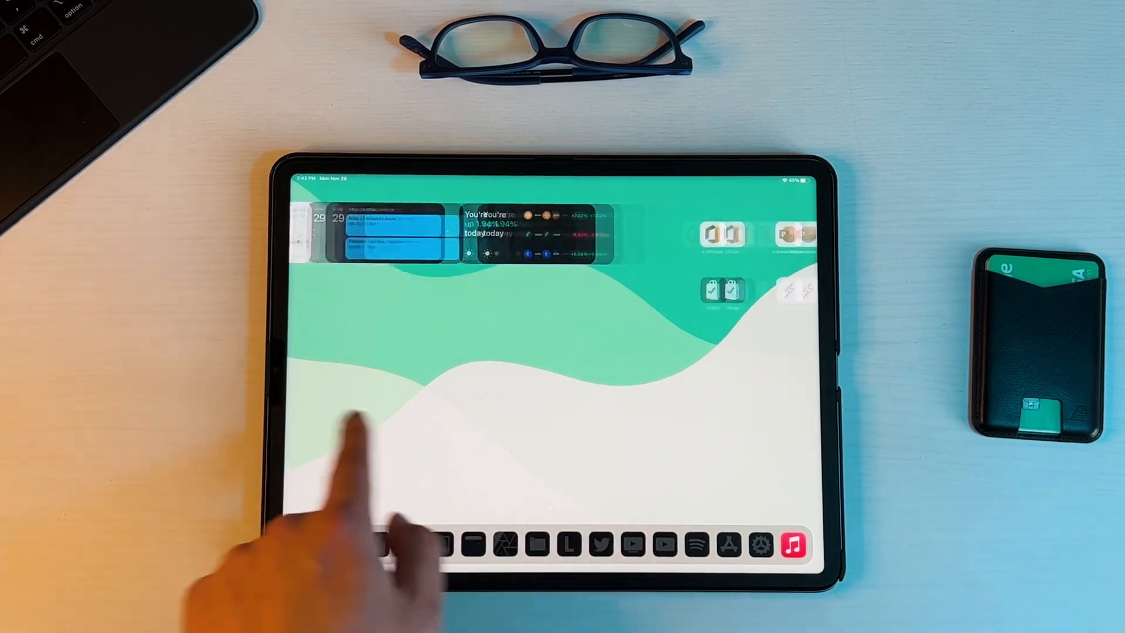
Open the App Switcher showing YouTube, Settings, Twitter, Music and Find My windows
{"action": "left_click", "coordinate": [602, 544]}
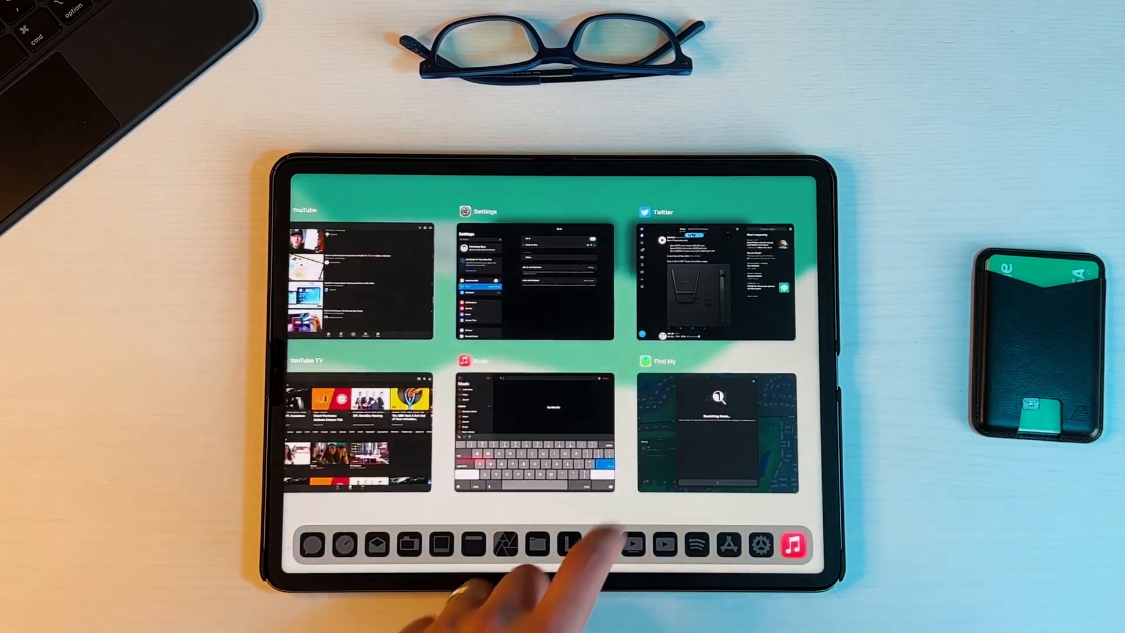
{"action": "left_click", "coordinate": [716, 280]}
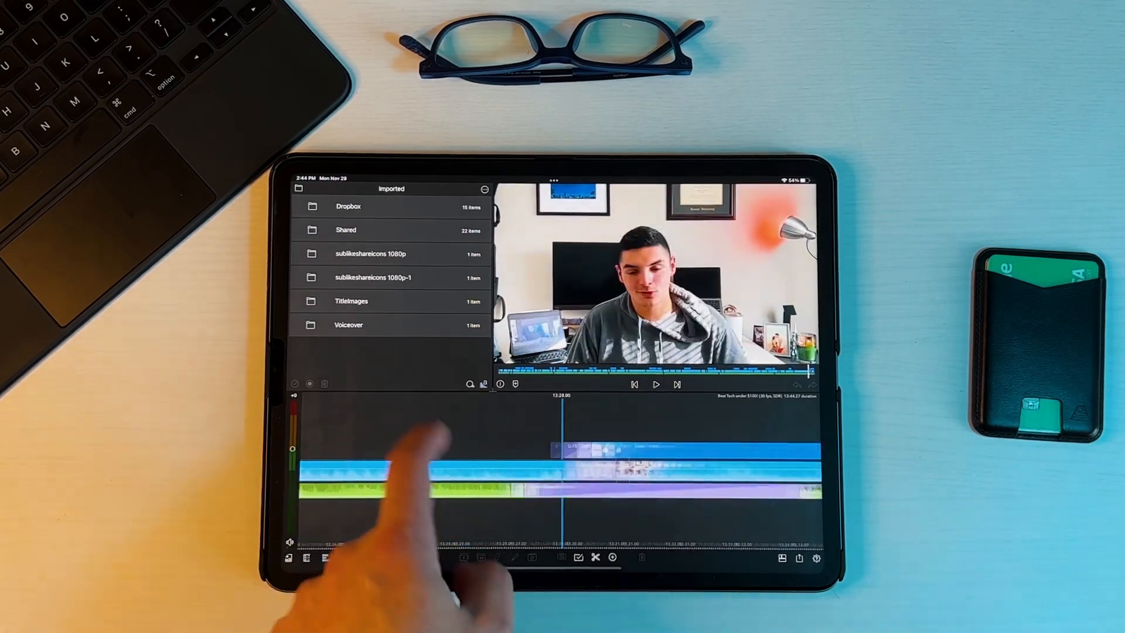
Scrub through the LumaFusion project's video timeline
{"action": "left_click_drag", "start_coordinate": [409, 473], "coordinate": [531, 466]}
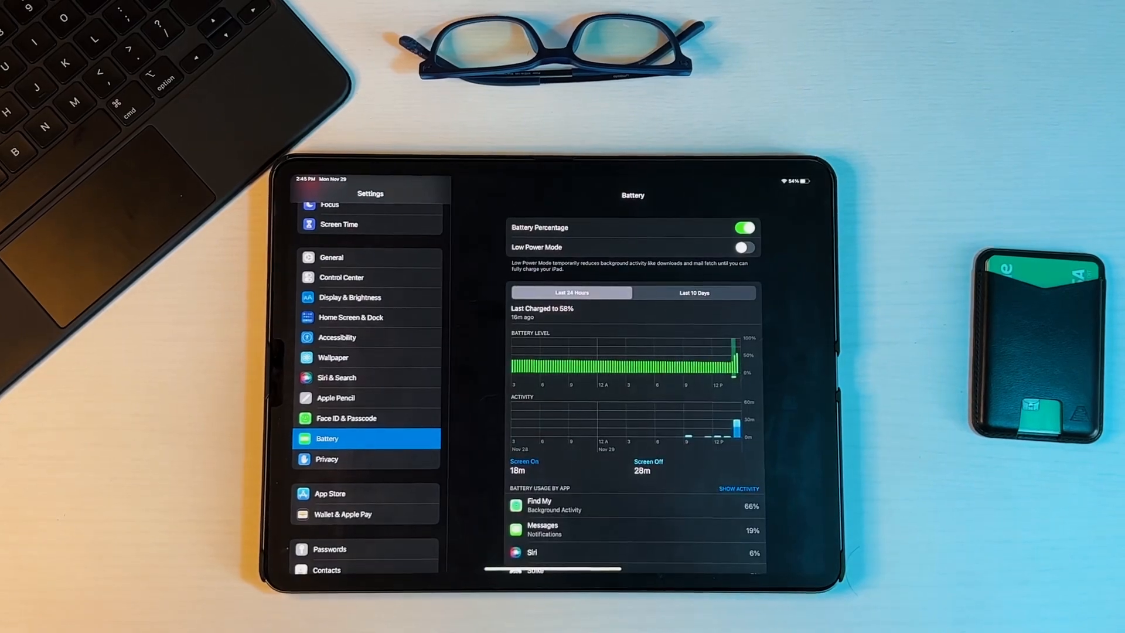
Show Last 10 Days battery charts, toggling activity view, with Tuesday's YouTube usage at 61%
{"action": "left_click", "coordinate": [693, 292]}
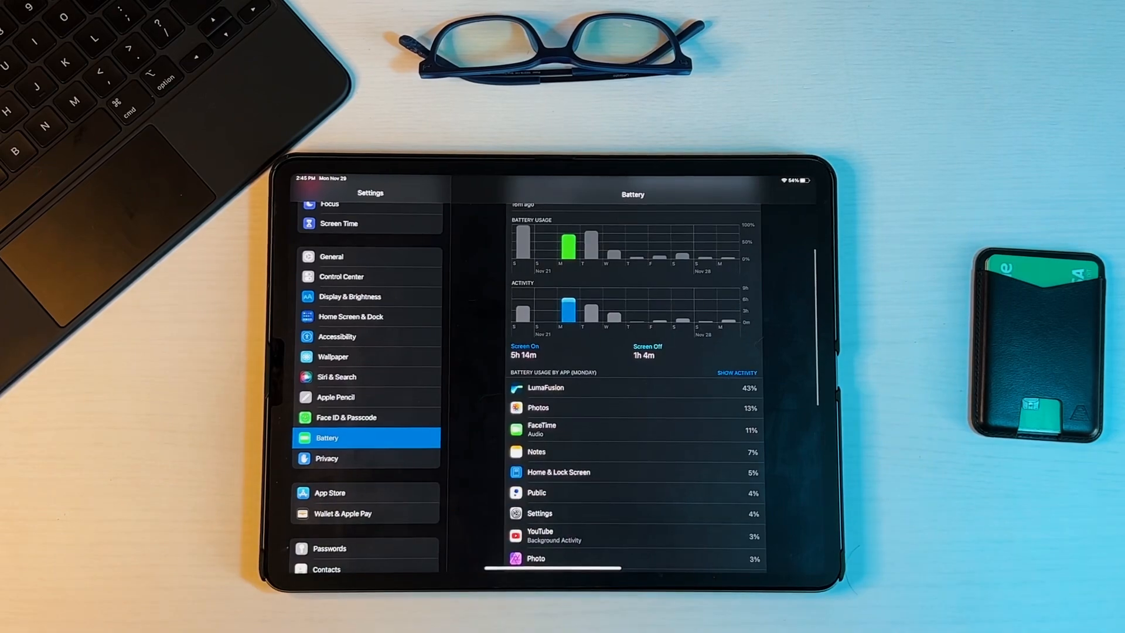
{"action": "left_click", "coordinate": [737, 373]}
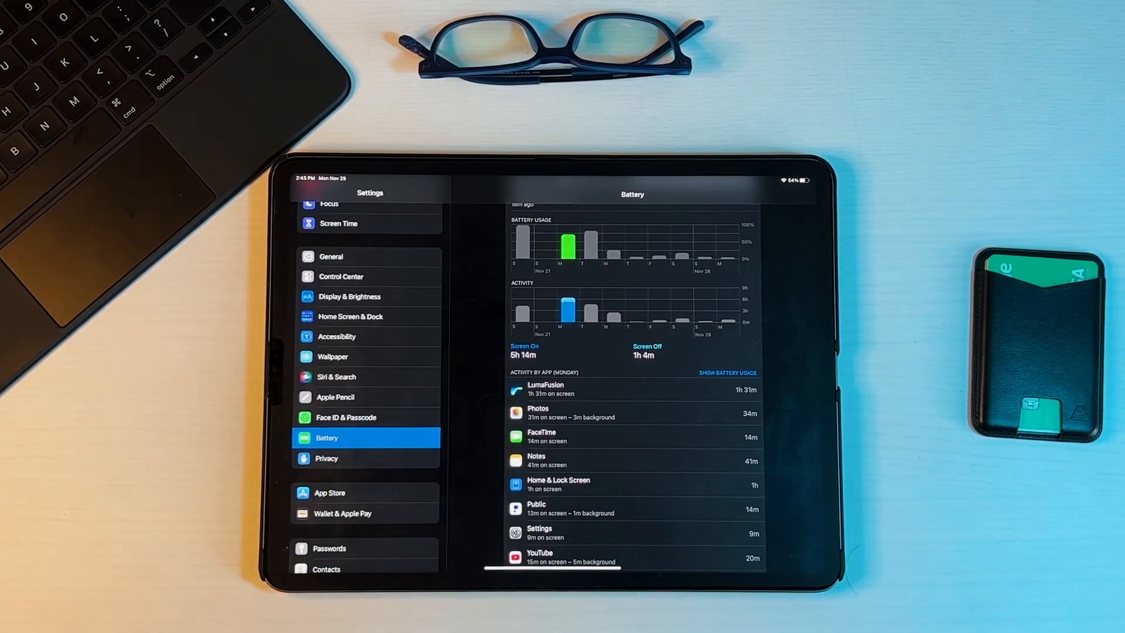
{"action": "left_click", "coordinate": [726, 372]}
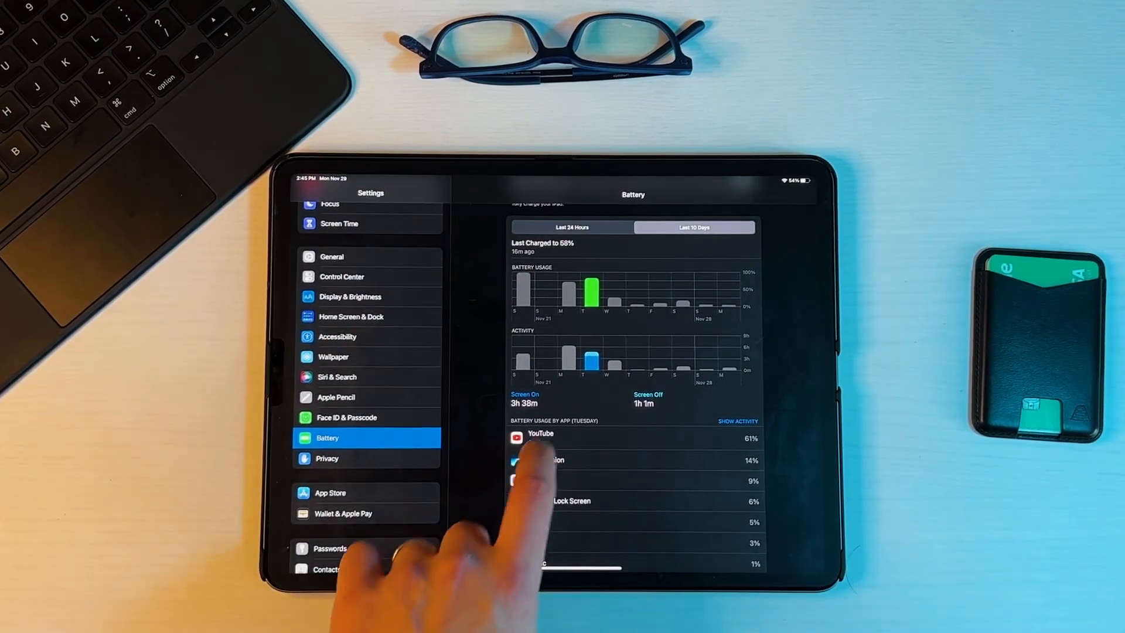
Select Saturday, showing YouTube TV at 70%, and switch back to battery percentages
{"action": "left_click", "coordinate": [737, 421]}
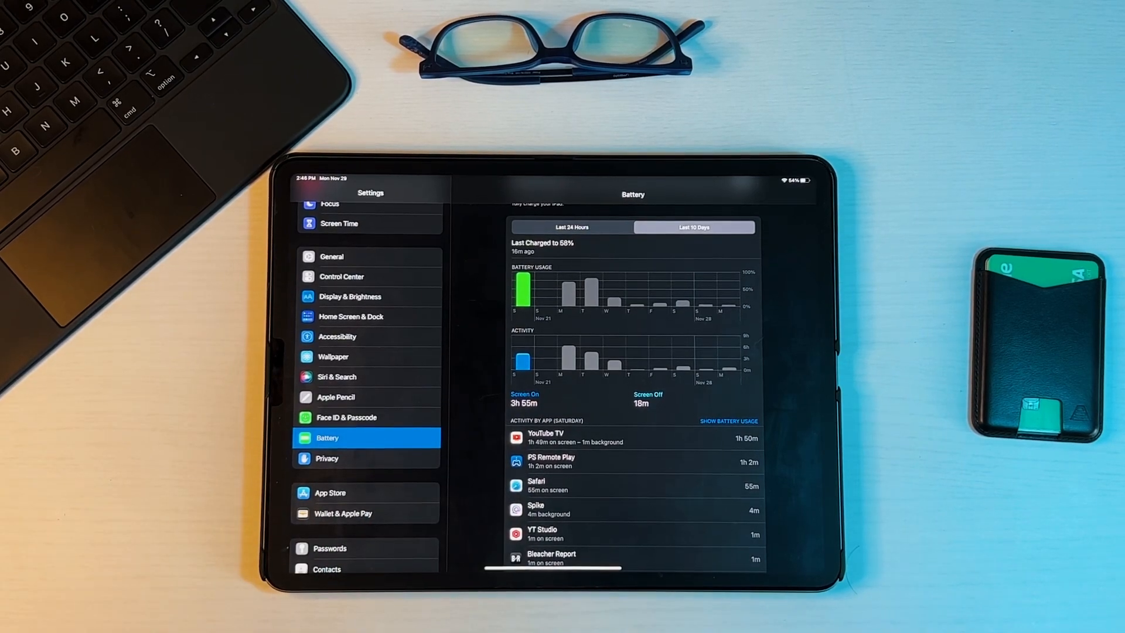
{"action": "left_click", "coordinate": [727, 420]}
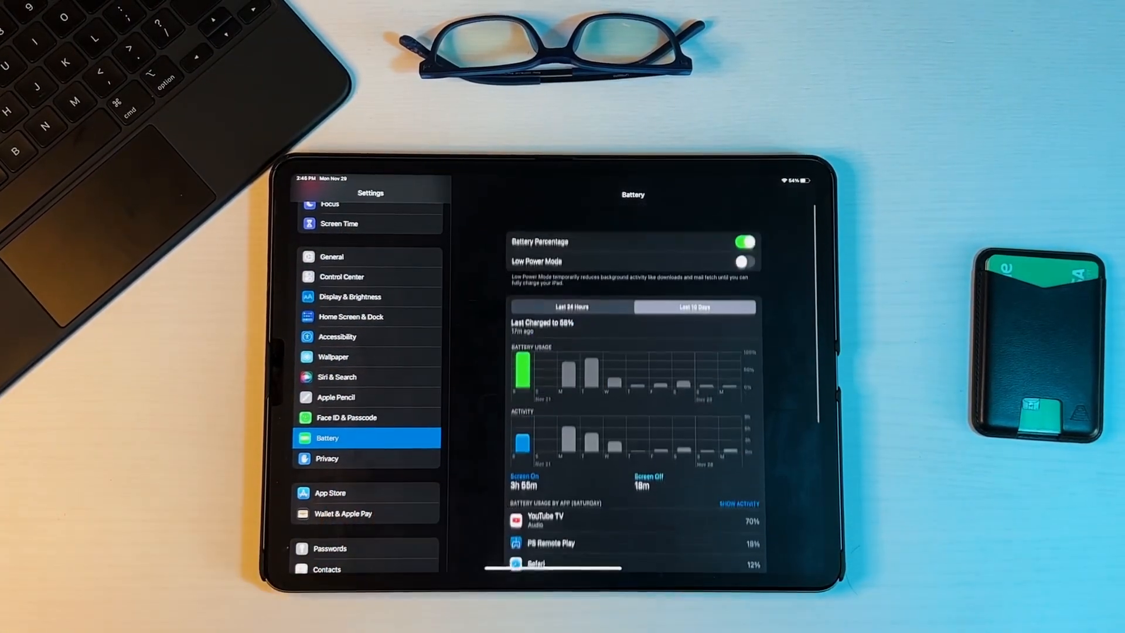
{"action": "left_click", "coordinate": [694, 292]}
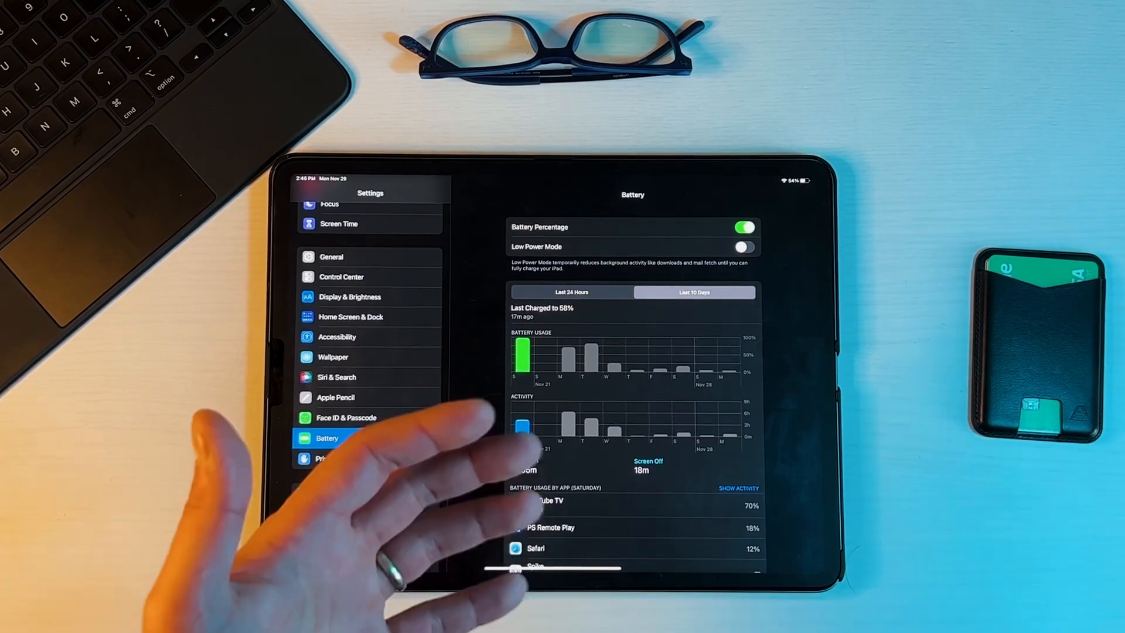